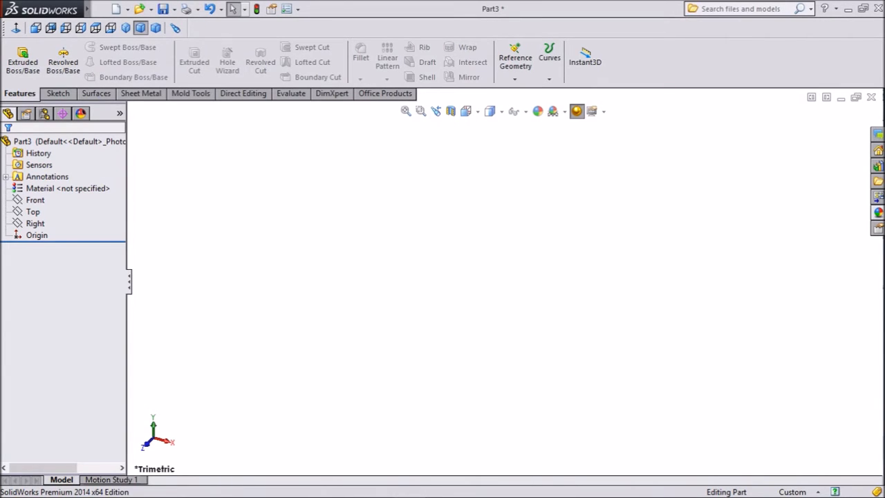
Open a sketch on the Top plane and begin drawing the curved slot outline.
click(32, 211)
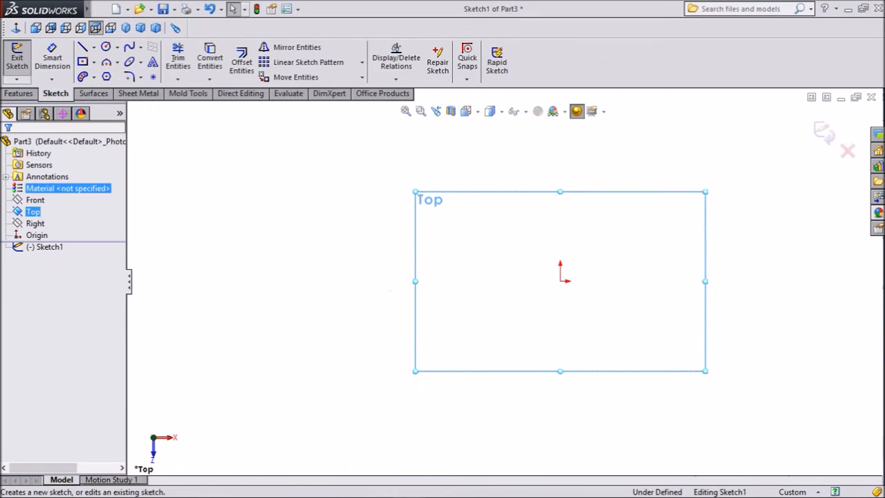
click(105, 76)
text(1)
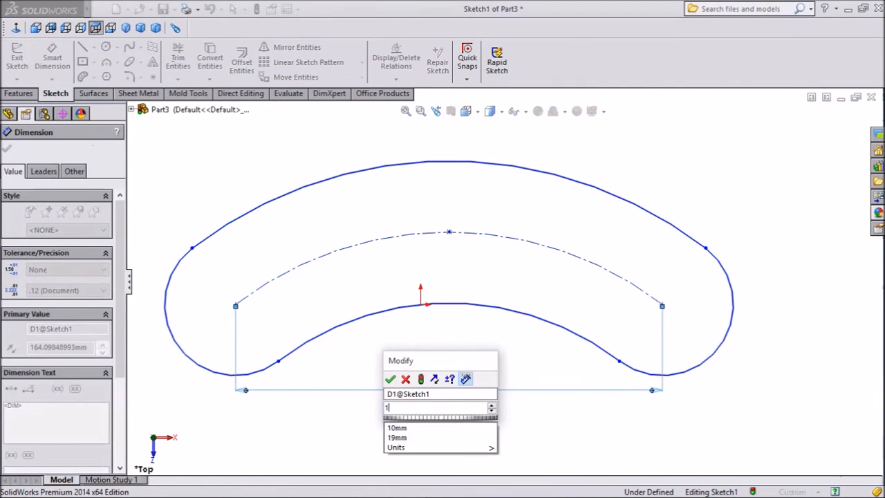
Confirm the 195 mm slot end-centre distance dimension.
click(390, 378)
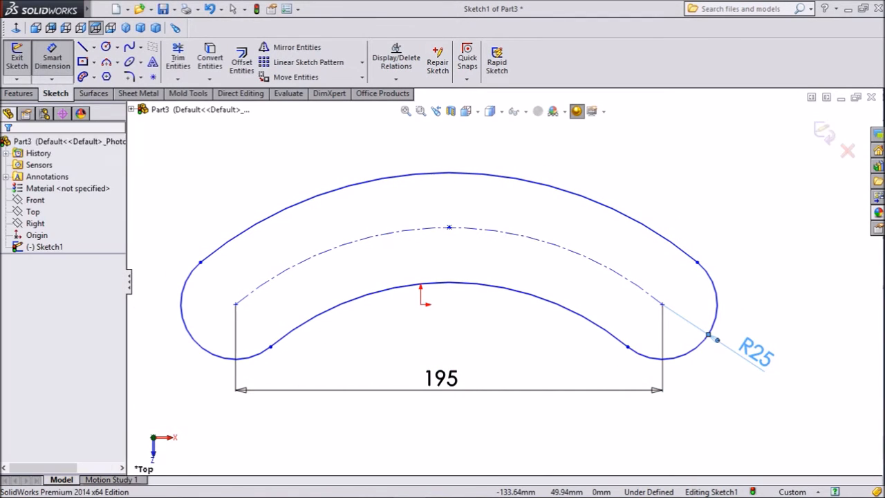
Draw a centreline between the slot end centres and make the arc centre coincident with the origin.
click(93, 47)
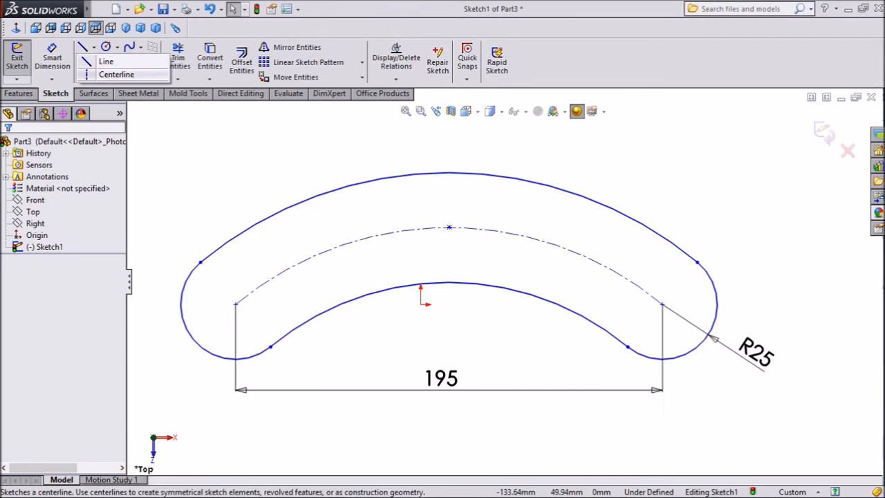
click(117, 74)
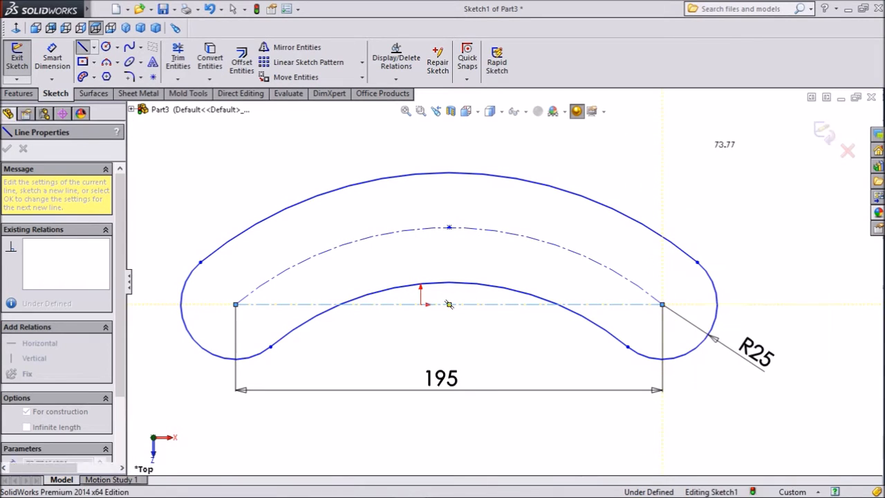
click(448, 304)
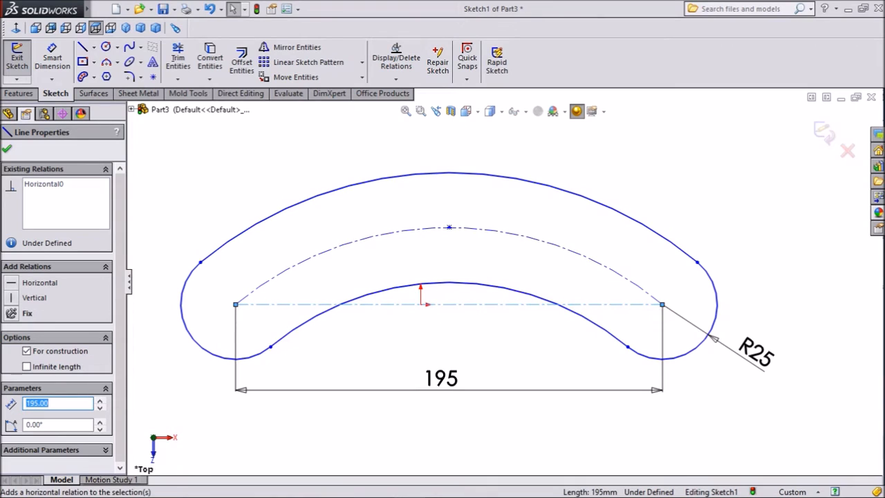
mouse_move(7, 149)
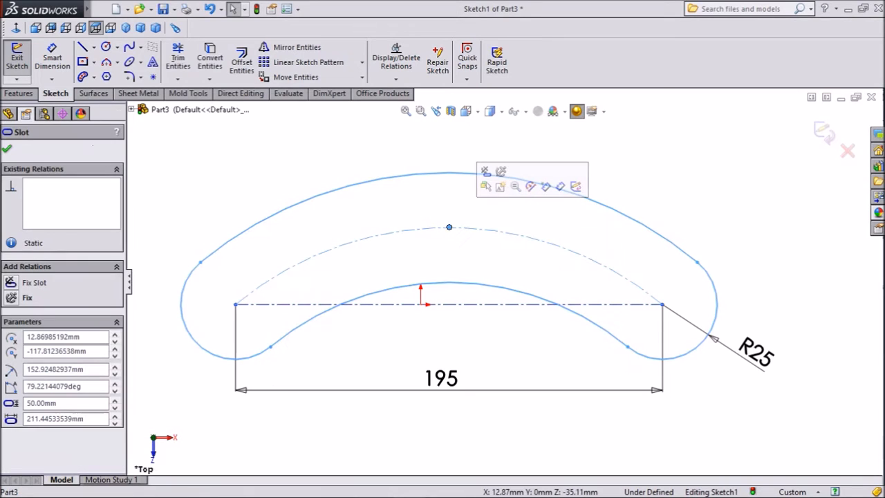
click(421, 304)
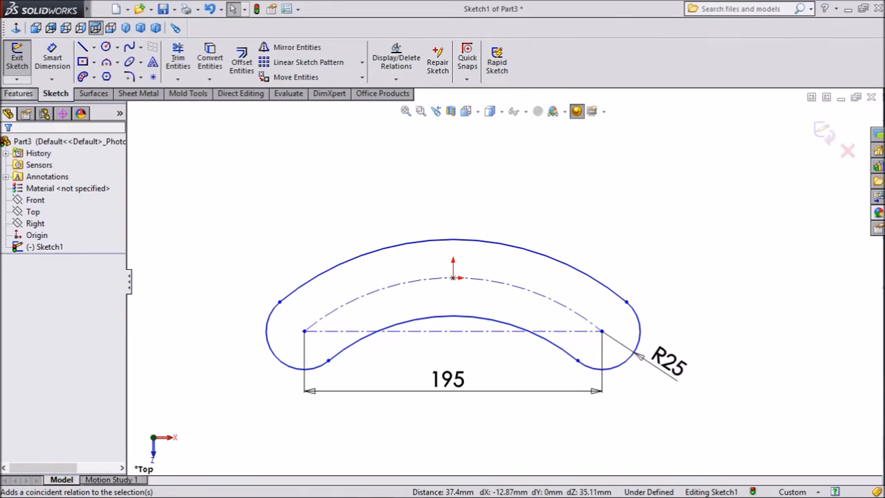
click(18, 93)
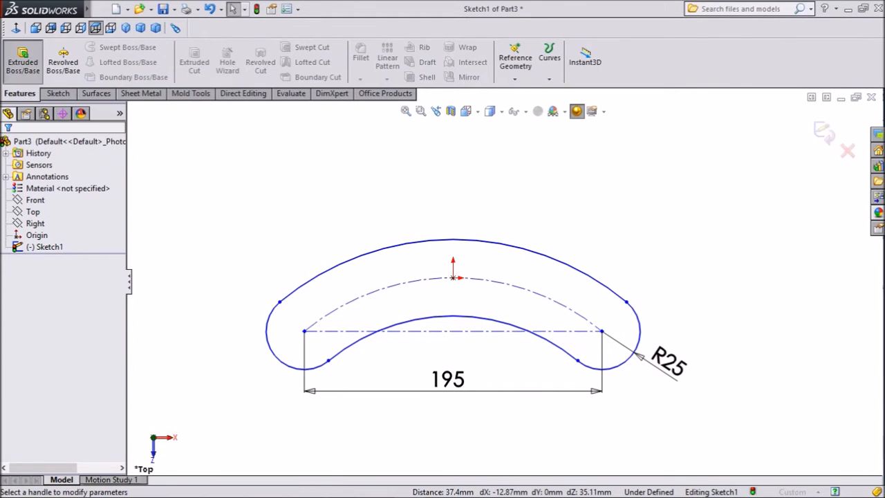
Extrude the slot sketch as a boss with a 9.5 mm blind depth.
click(22, 61)
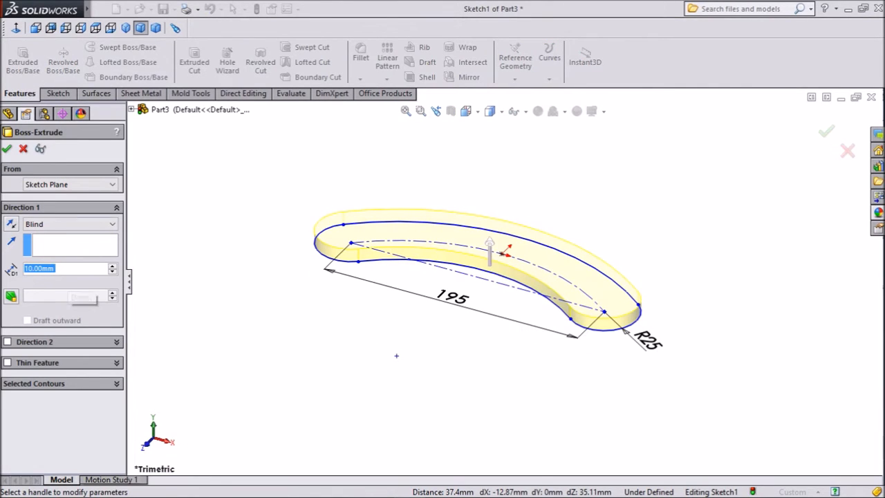
text(9.5)
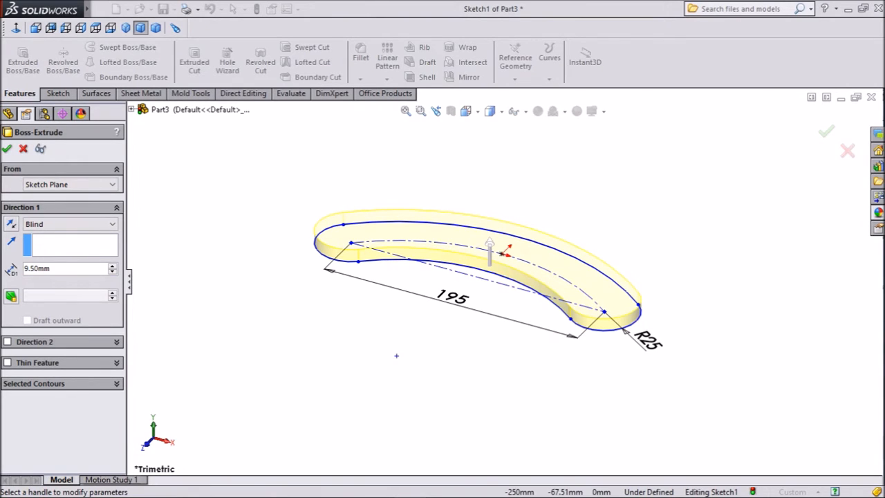
mouse_move(7, 148)
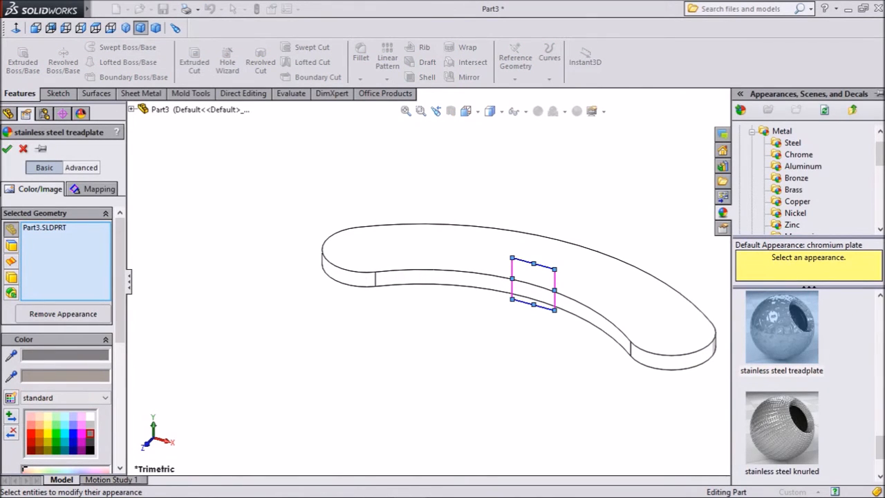
Close the appearance settings and apply a grey gradient backdrop scene to the plate.
click(7, 148)
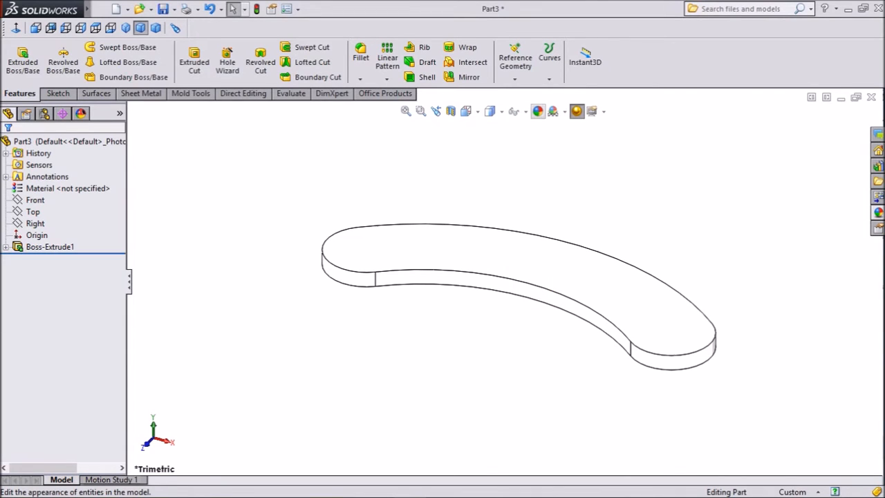
click(538, 111)
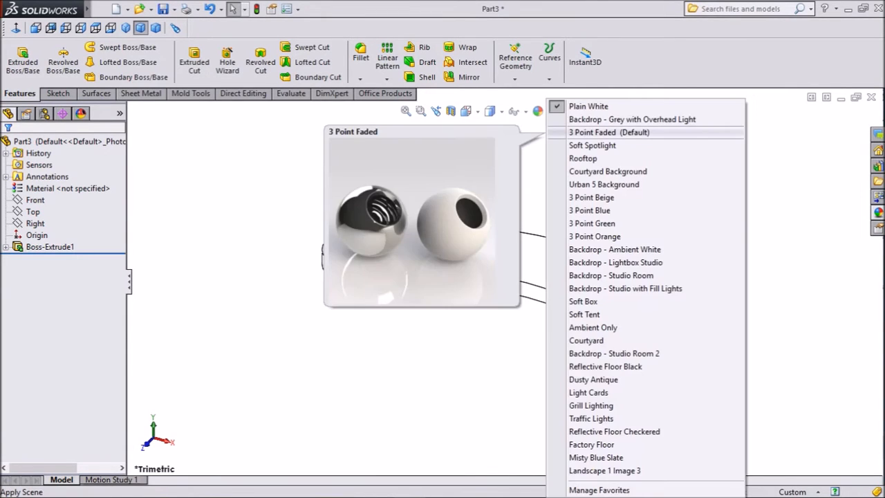
click(609, 132)
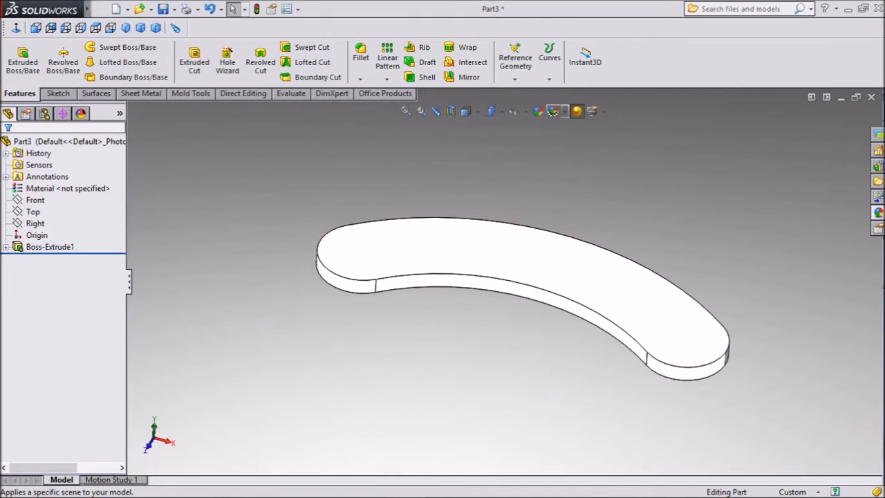
click(553, 111)
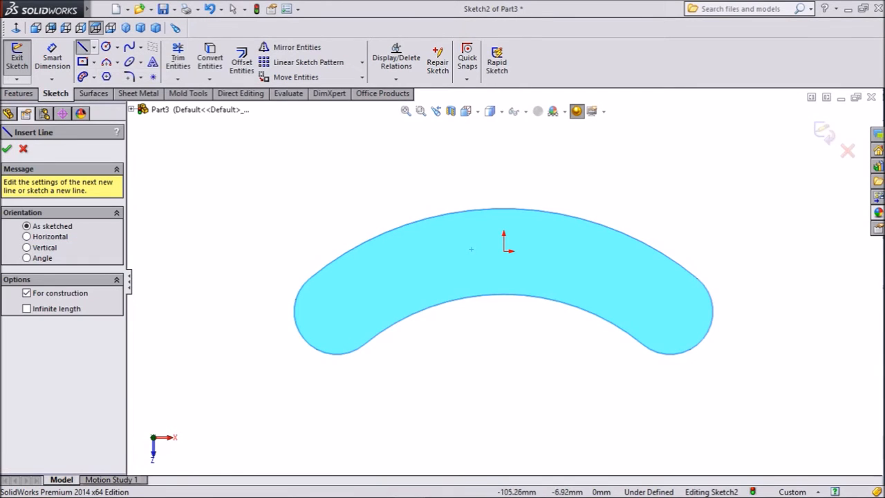
Sketch a vertical 150 mm centreline through the origin and a line 15° from it.
click(503, 294)
text(15)
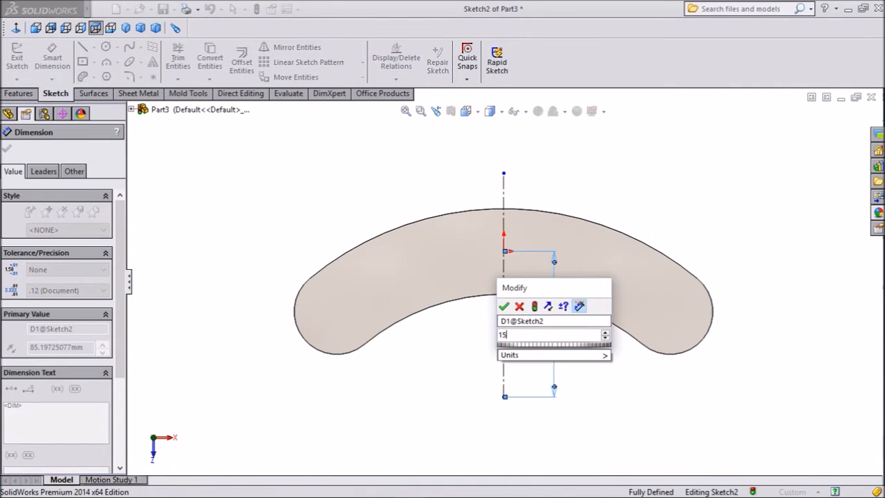
click(504, 306)
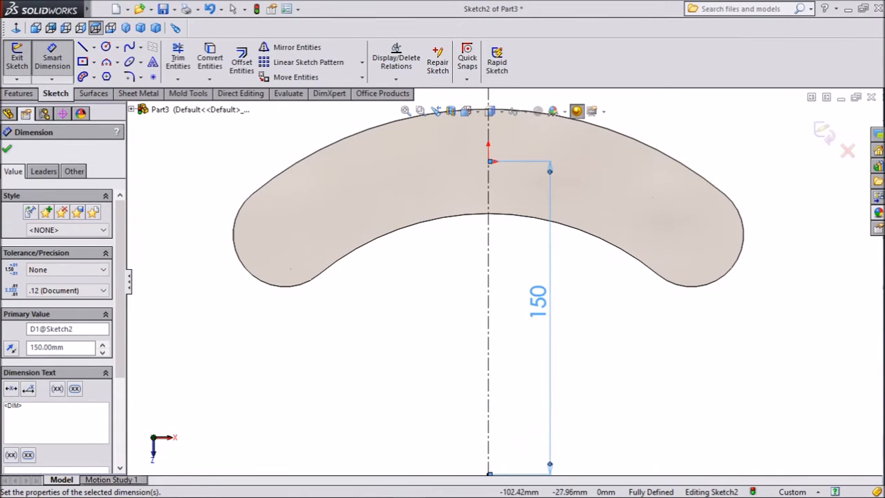
click(83, 46)
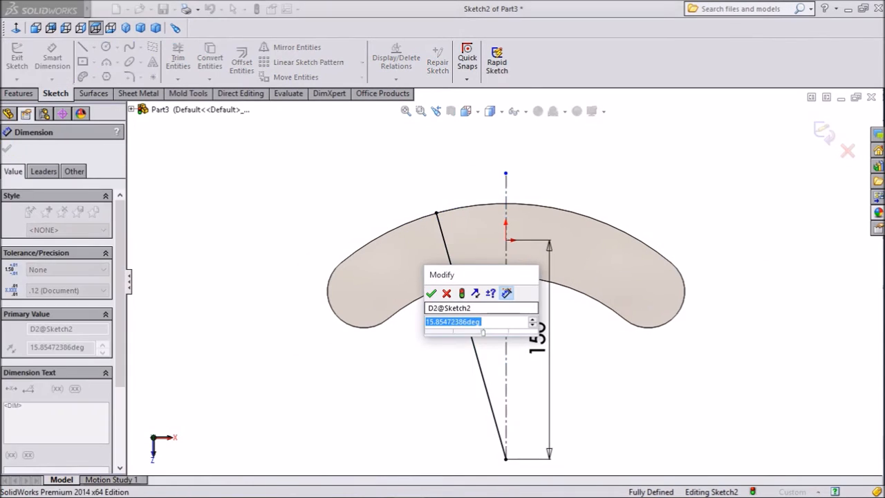
click(430, 293)
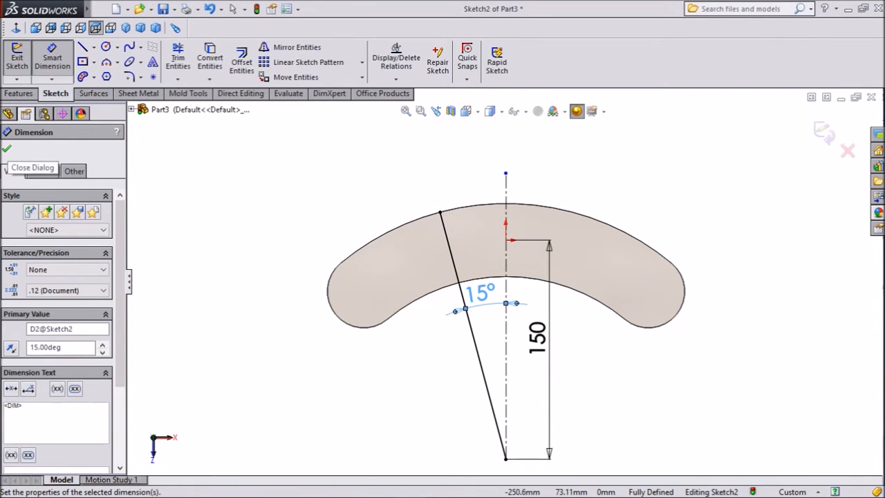
click(298, 46)
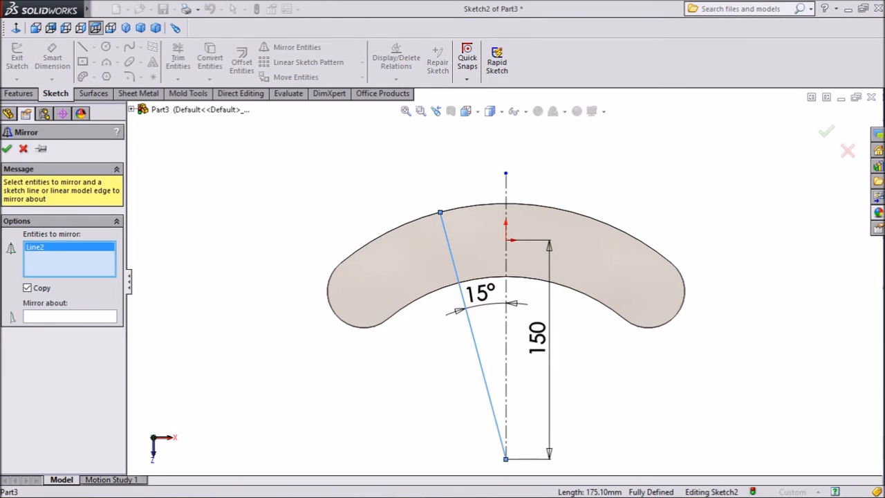
Mirror the angled line about the centreline, giving two lines 15° apart.
click(69, 316)
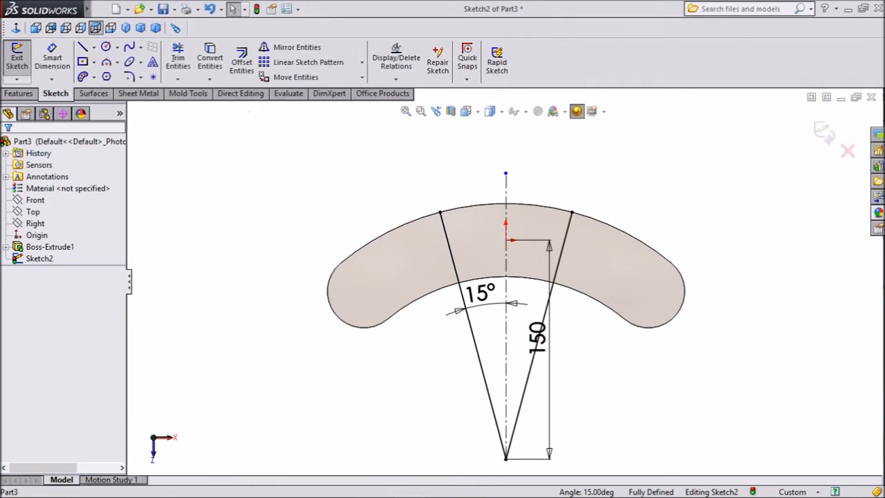
click(19, 93)
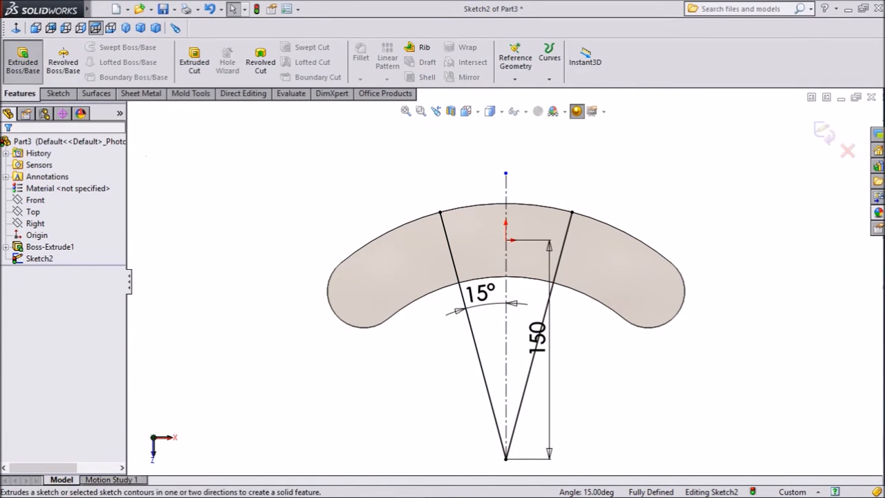
Extrude the selected wedge region 19 mm deep with Thin Feature turned off.
click(22, 61)
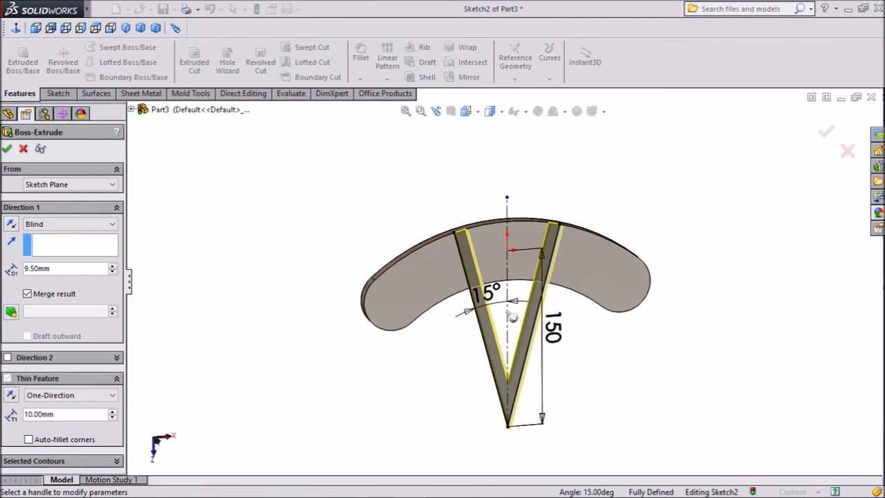
click(8, 378)
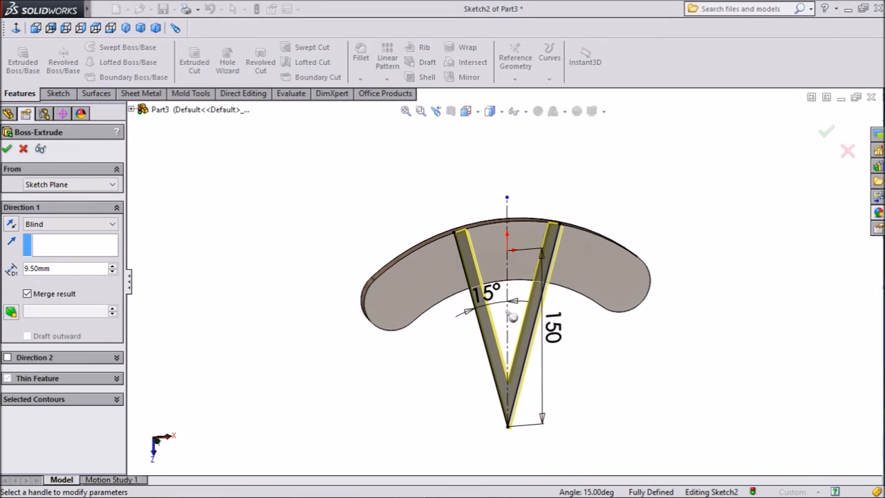
click(508, 332)
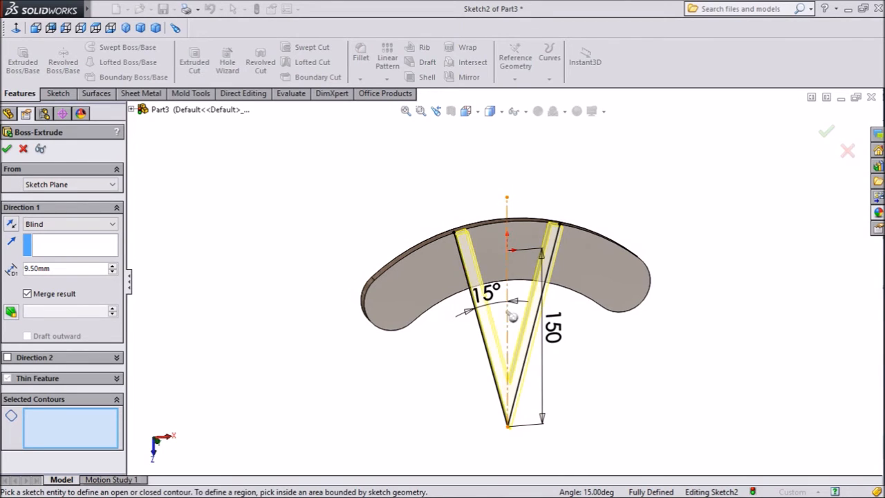
click(512, 260)
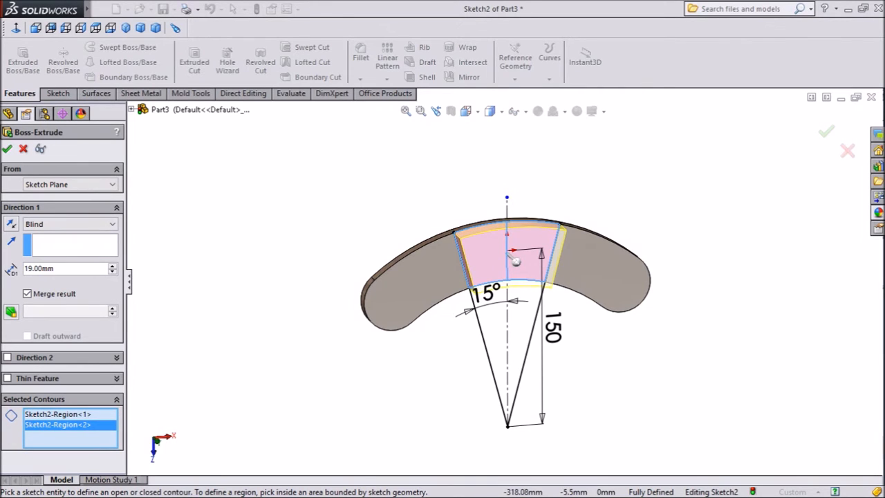
click(7, 148)
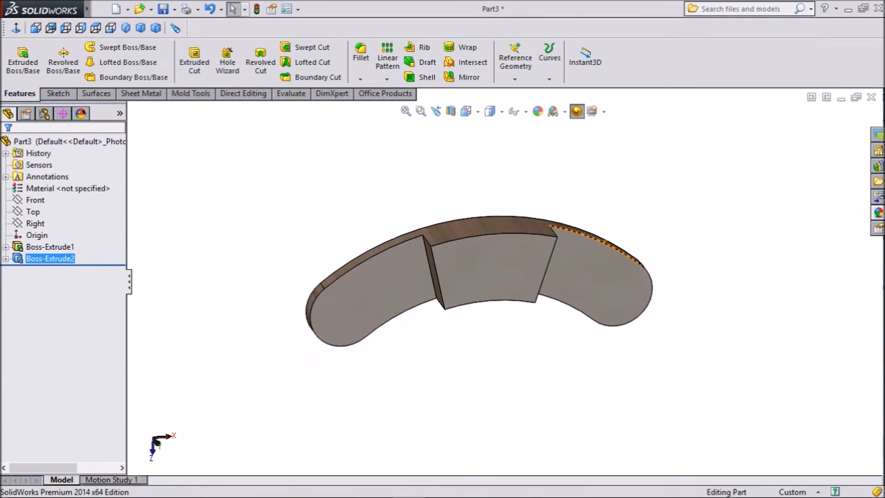
click(477, 277)
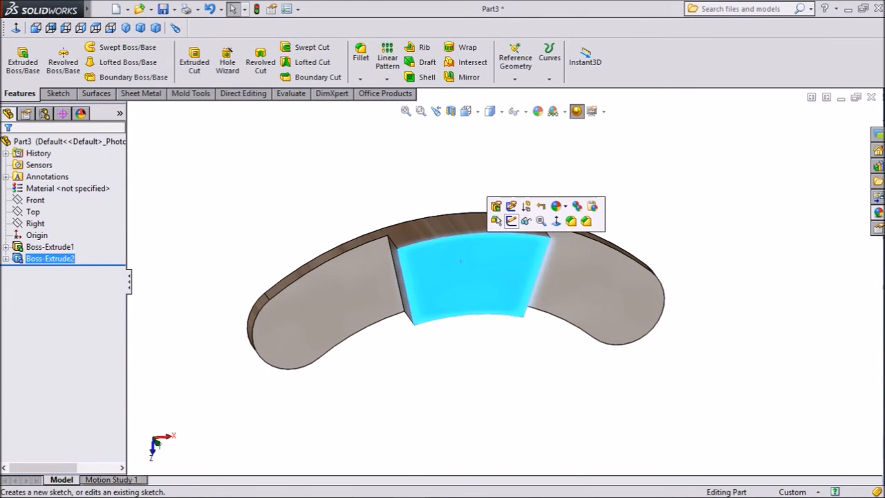
On the block face, convert the first plate's outline and extrude it 9.5 mm.
click(511, 220)
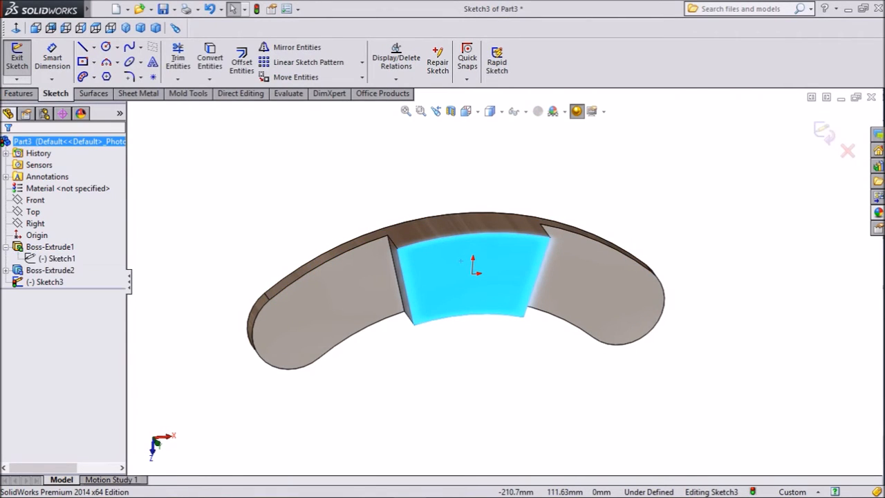
click(61, 258)
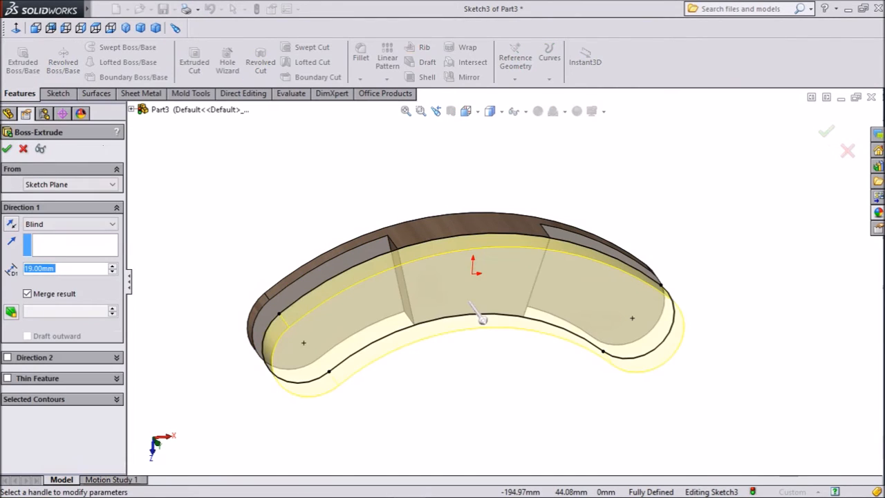
text(9)
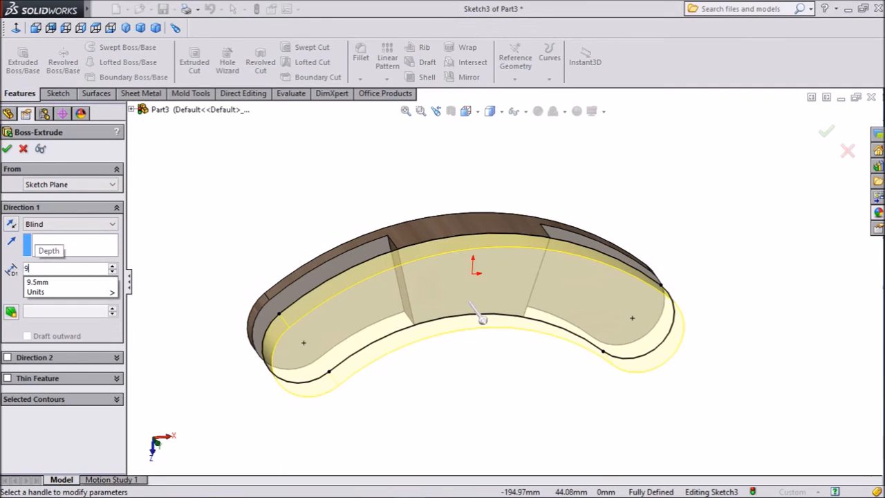
text(.5)
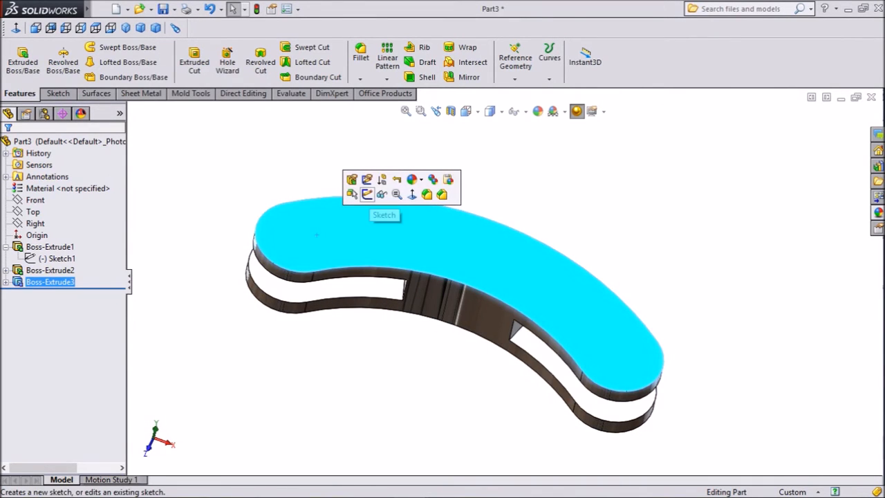
On the top plate, draw two equal 19 mm pin circles at the slot ends.
click(384, 214)
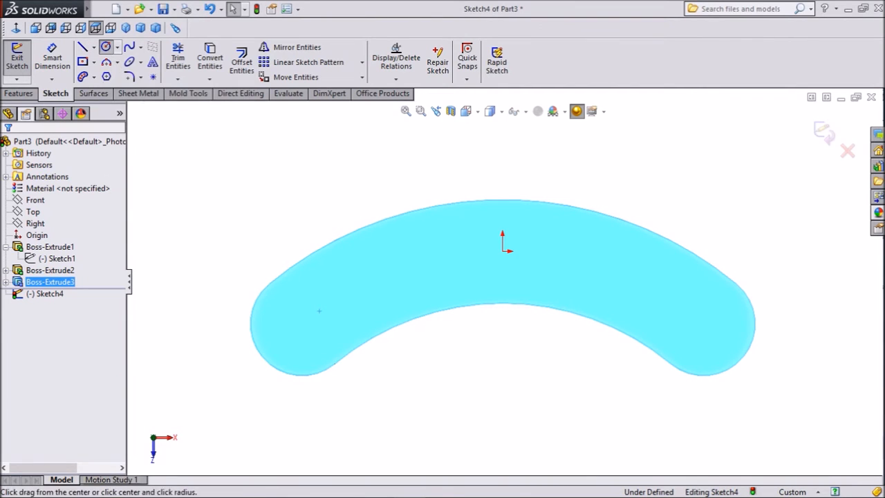
click(105, 46)
text(19)
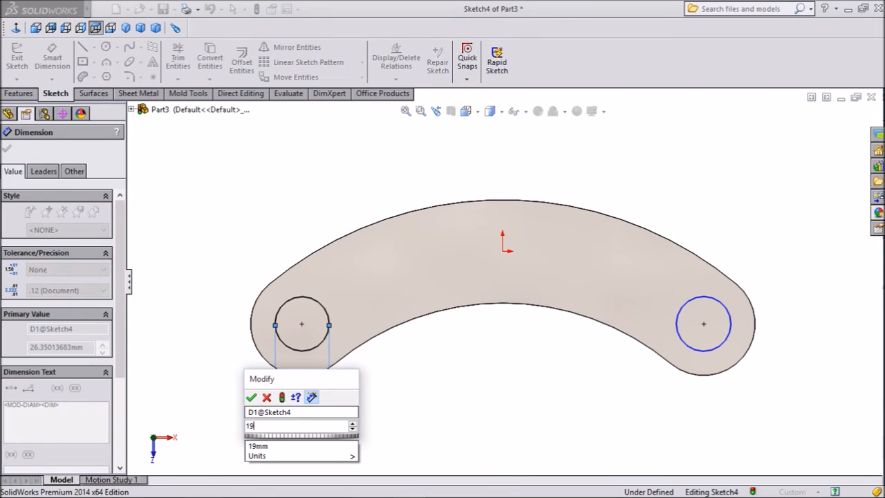
click(251, 397)
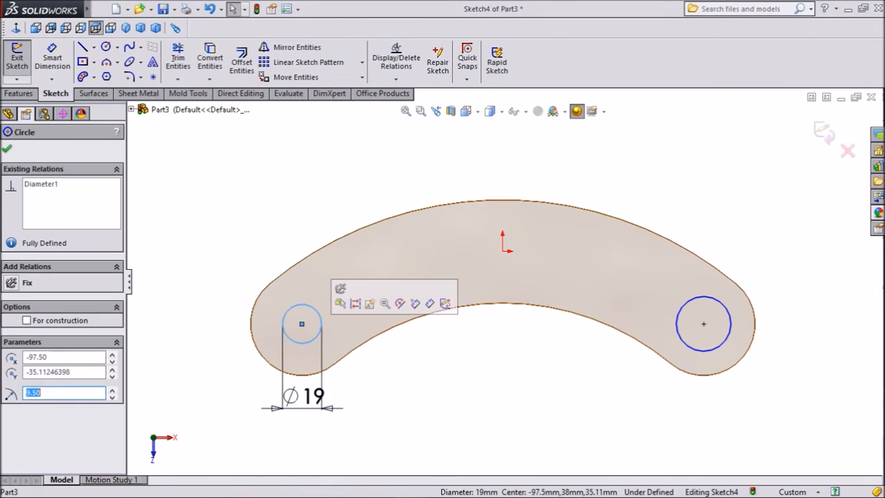
click(703, 324)
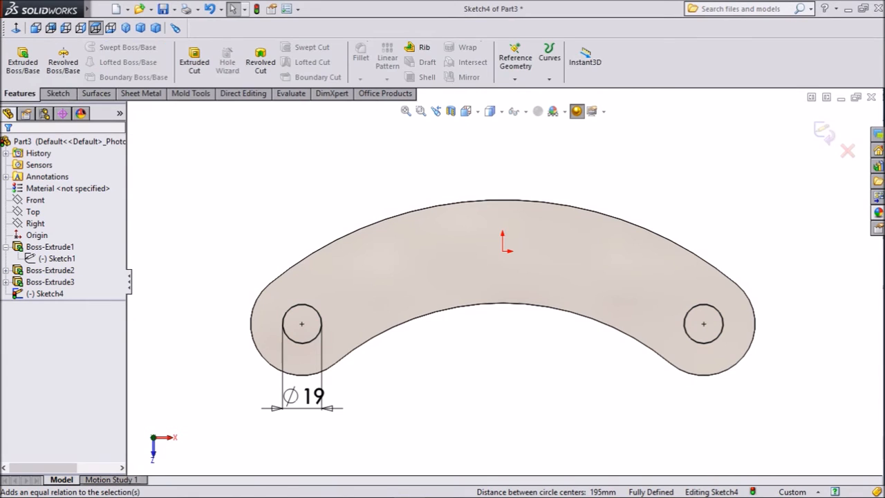
Cut both 19 mm pin holes Through All in the curved plates.
click(194, 61)
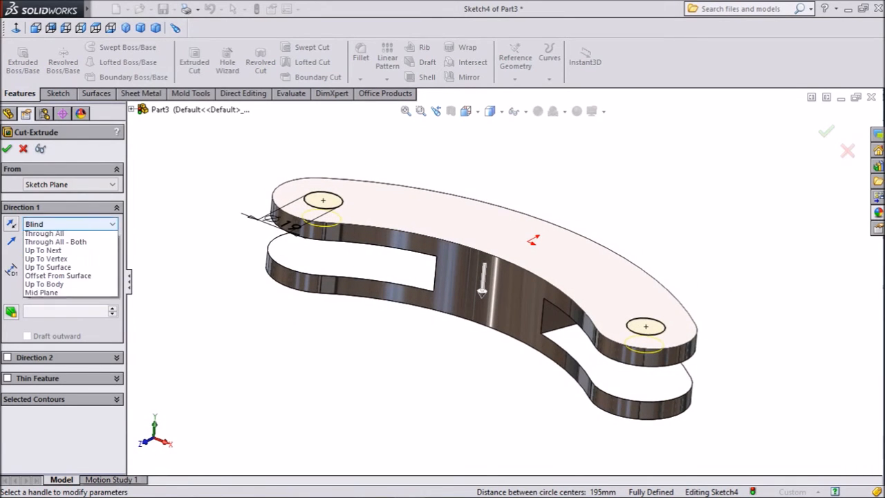
click(43, 233)
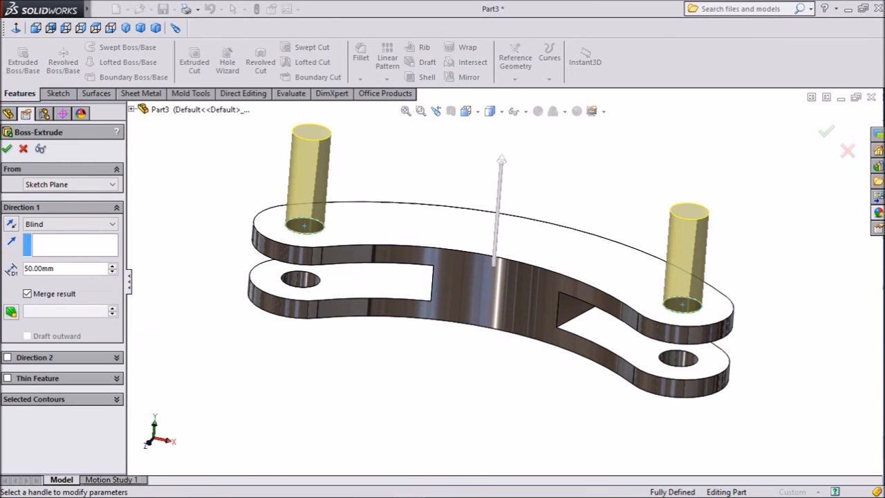
mouse_move(12, 223)
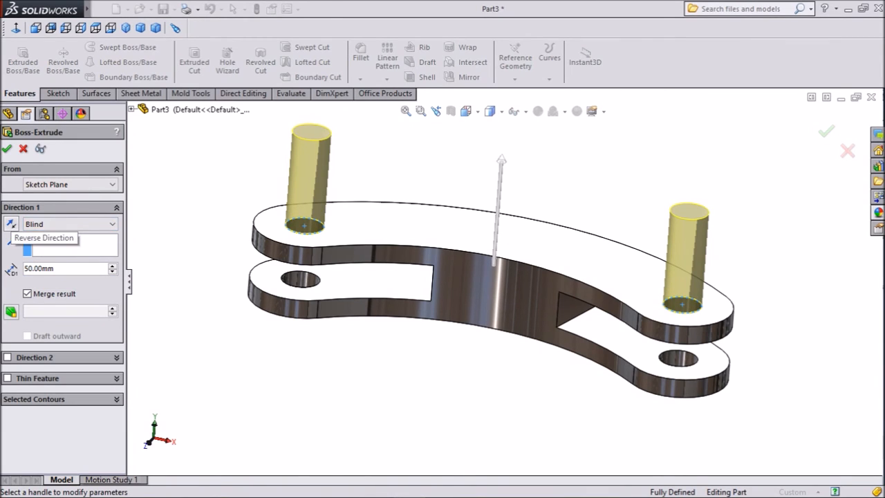
Extrude 50 mm pins downward from a 6 mm offset above the top plate.
click(12, 223)
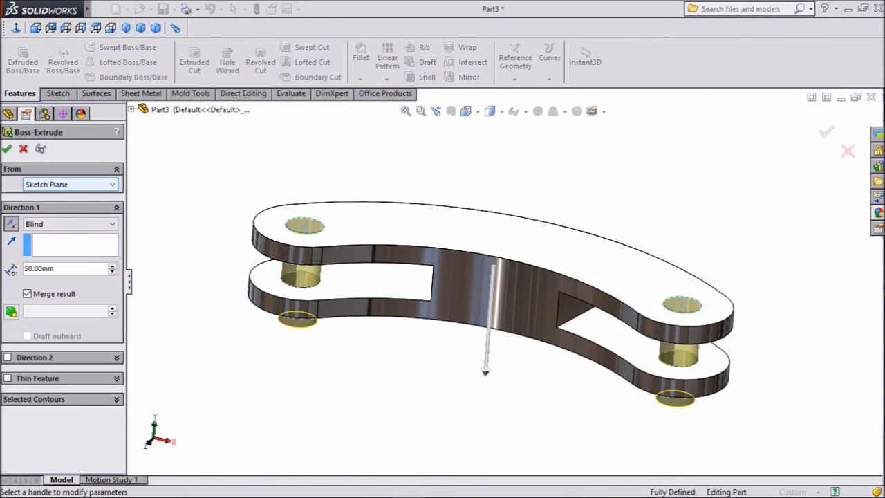
click(69, 185)
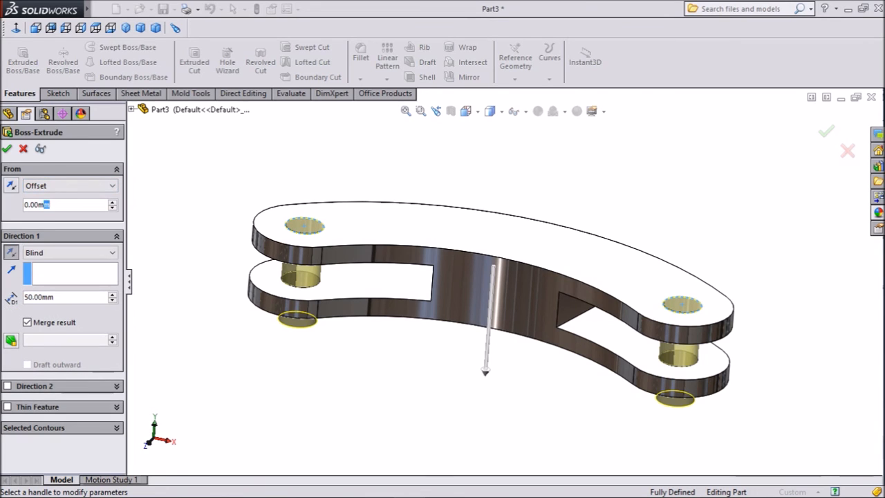
text(6.00mm)
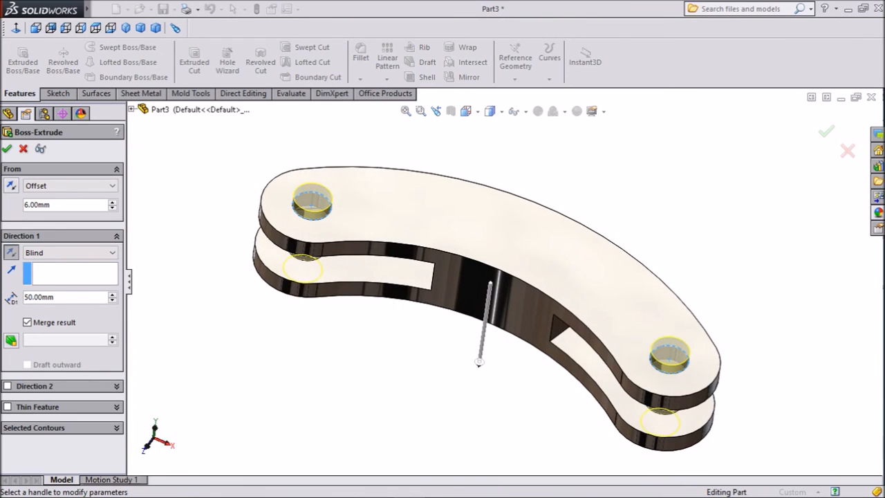
click(7, 148)
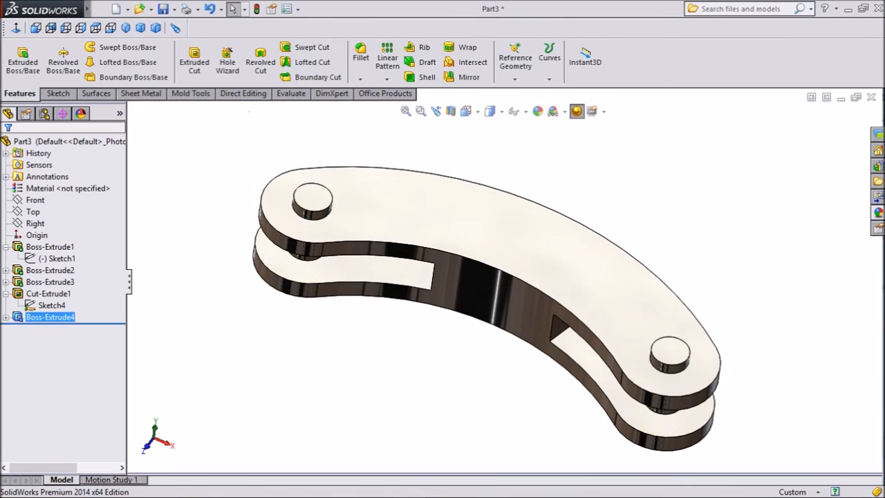